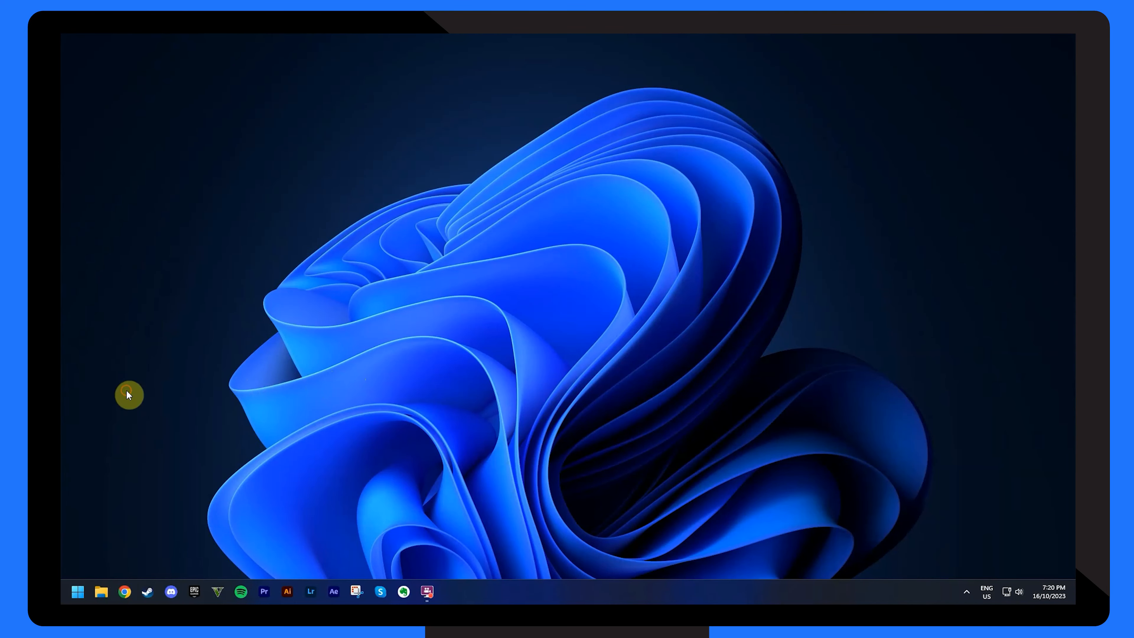
For the Heiniger (D:) volume, reach the list of available drive letters via Change Drive Letter and Paths.
left_click(449, 591)
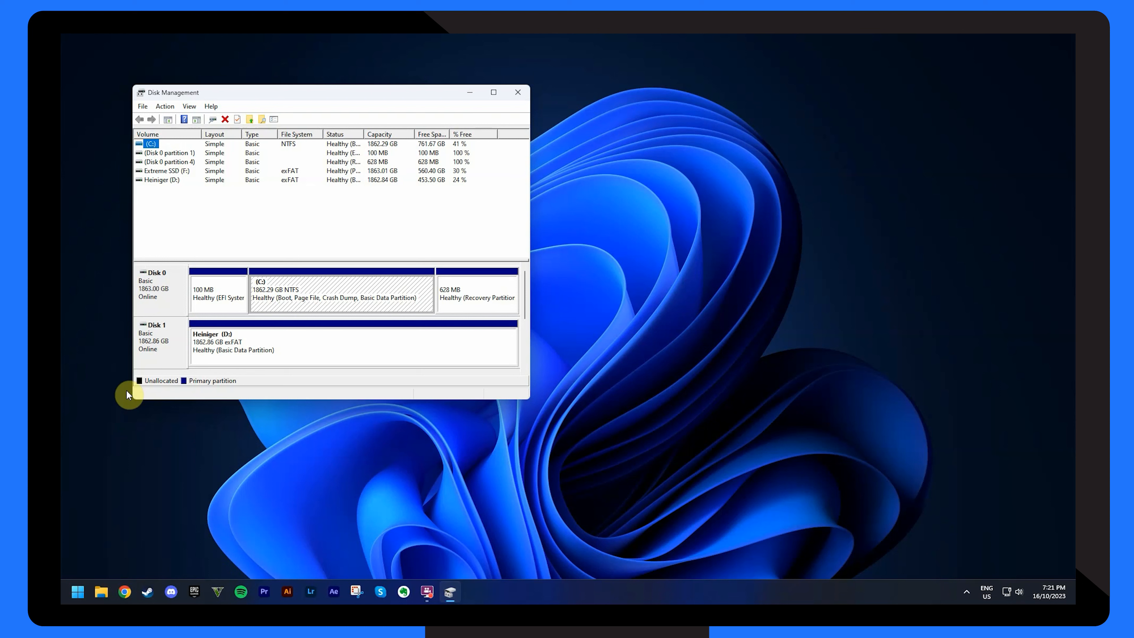
right_click(162, 179)
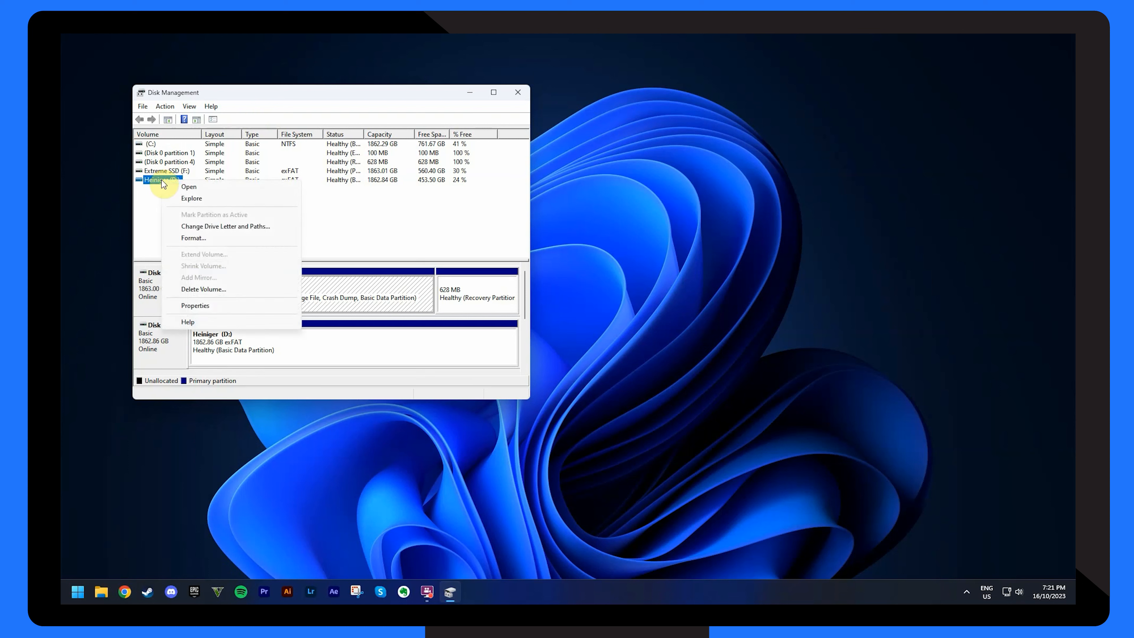
left_click(225, 226)
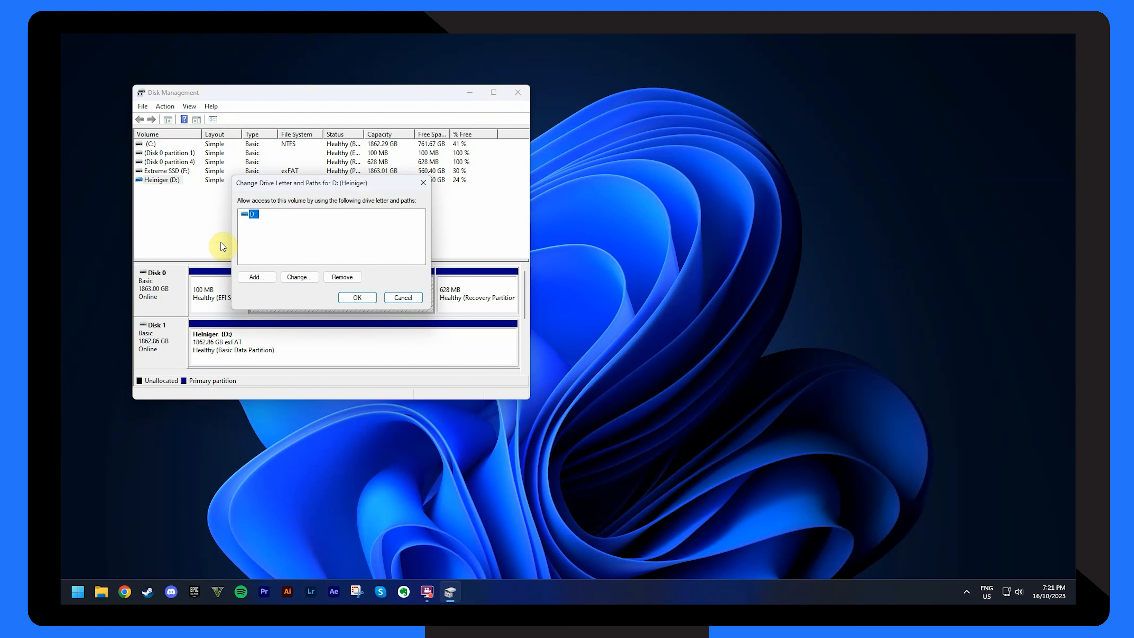
left_click(299, 276)
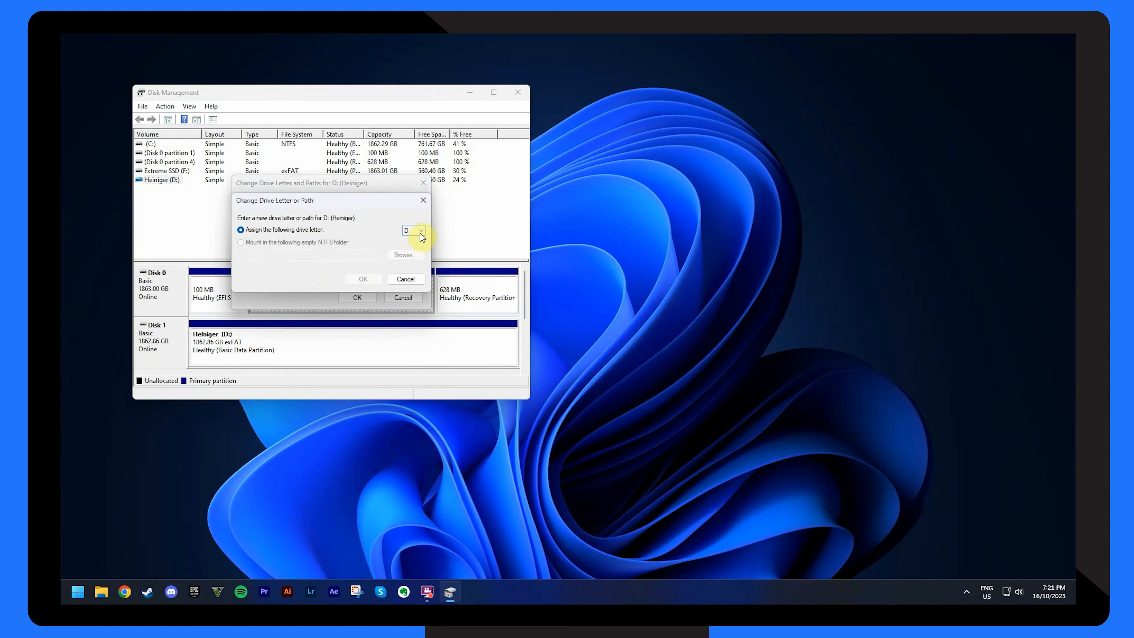
left_click(412, 230)
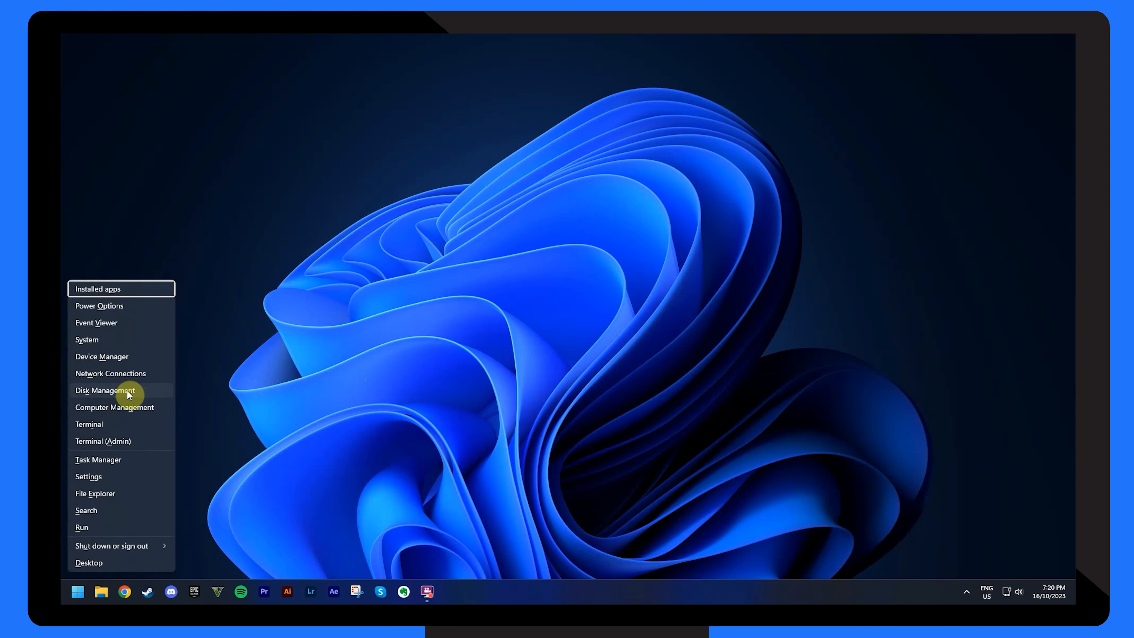
Initialize the 238.47 GB Disk 1 as MBR so it shows Basic and Online.
left_click(105, 389)
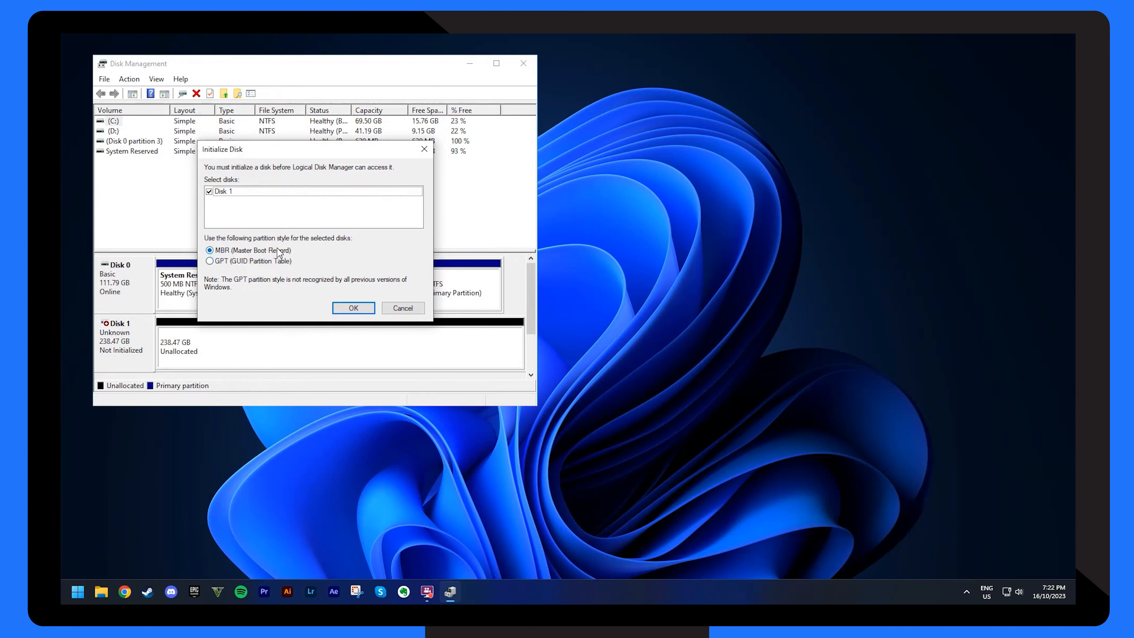
left_click(353, 307)
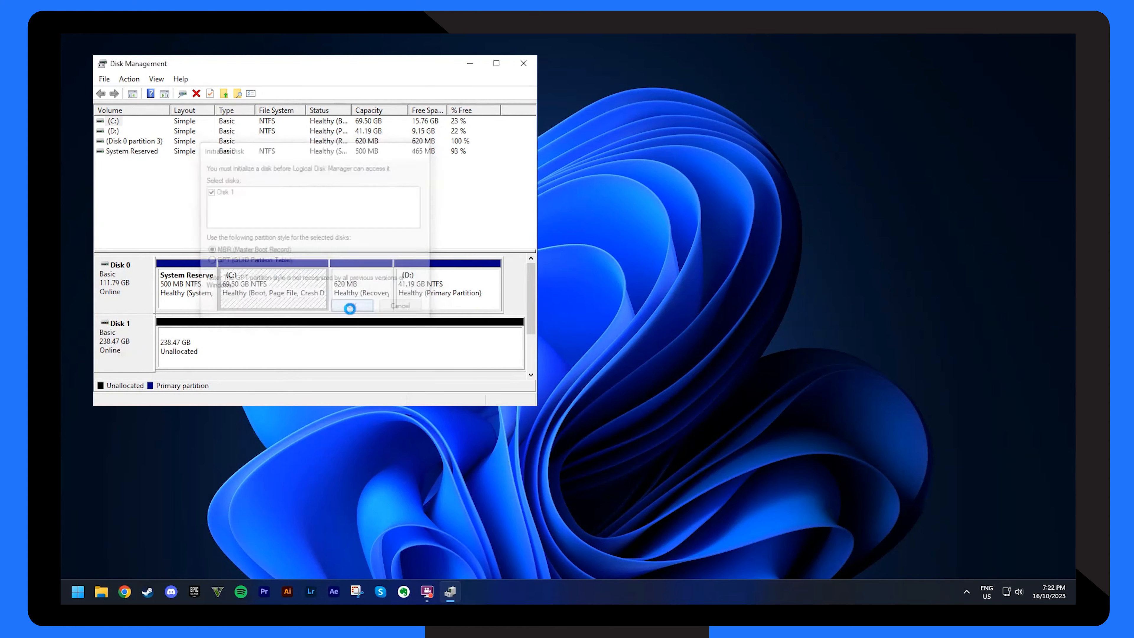
right_click(83, 591)
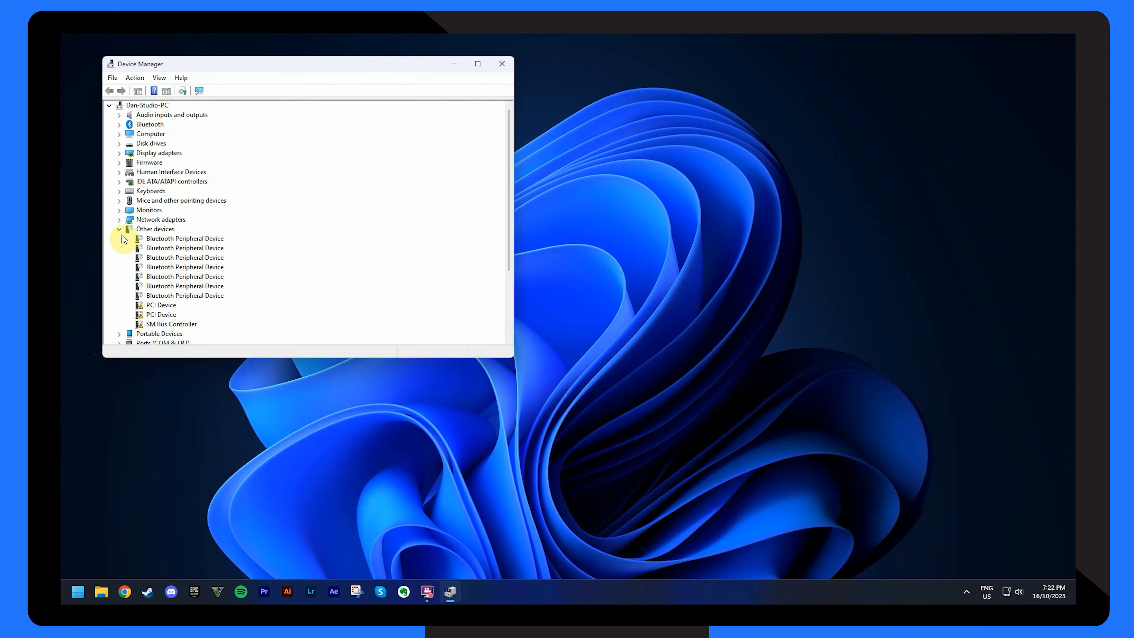
Update the WD Blue SN570 2TB driver automatically; best driver already installed, then close.
right_click(155, 162)
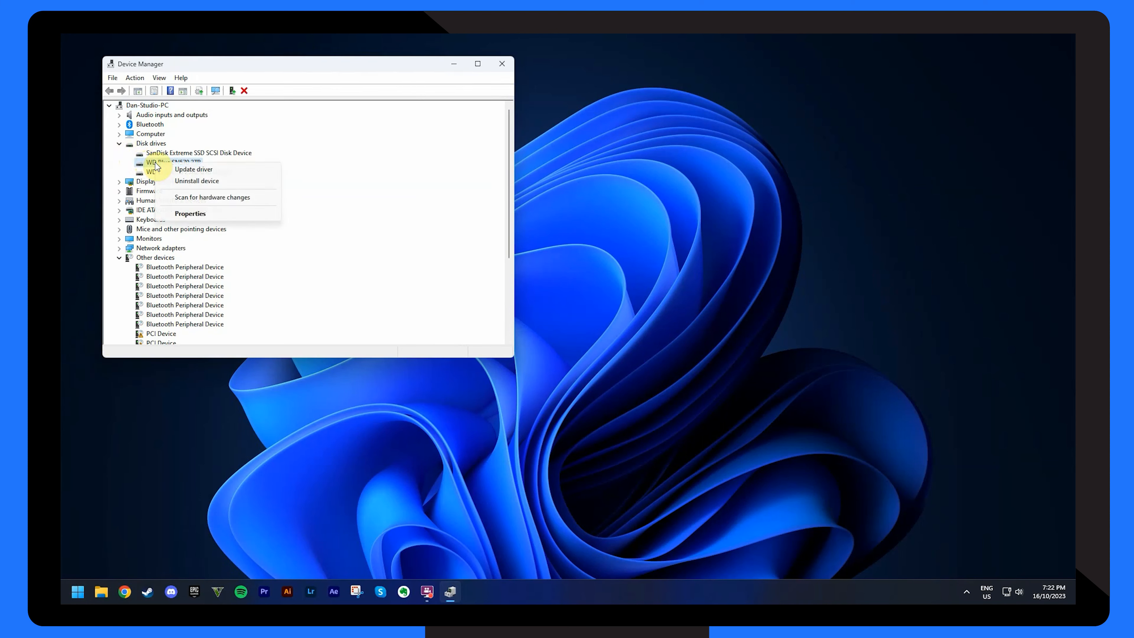
left_click(193, 168)
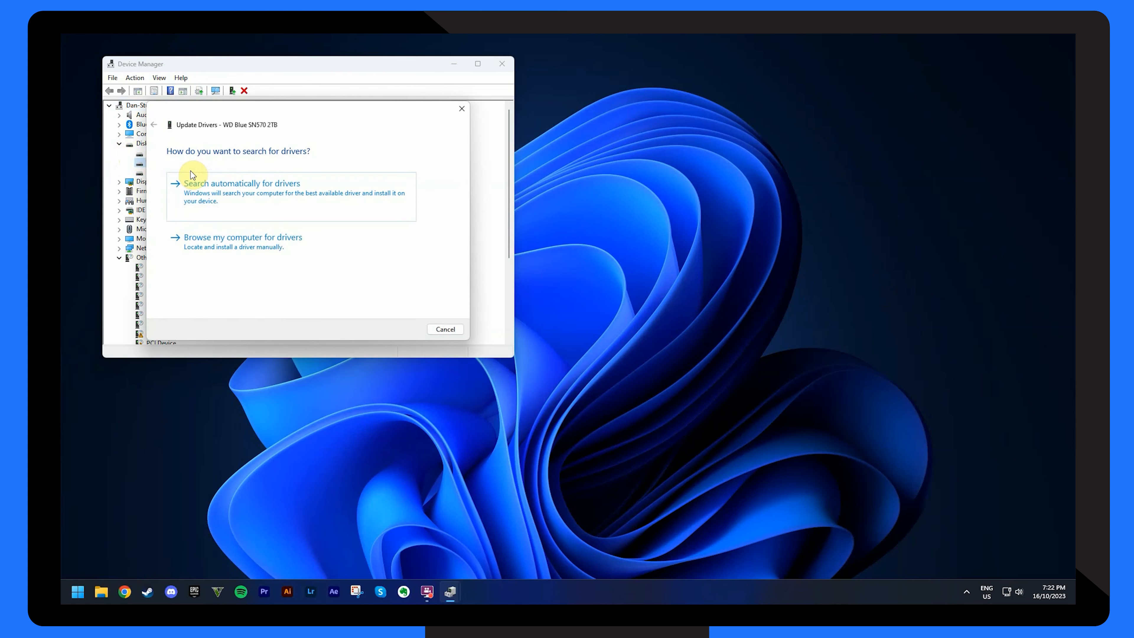
left_click(241, 183)
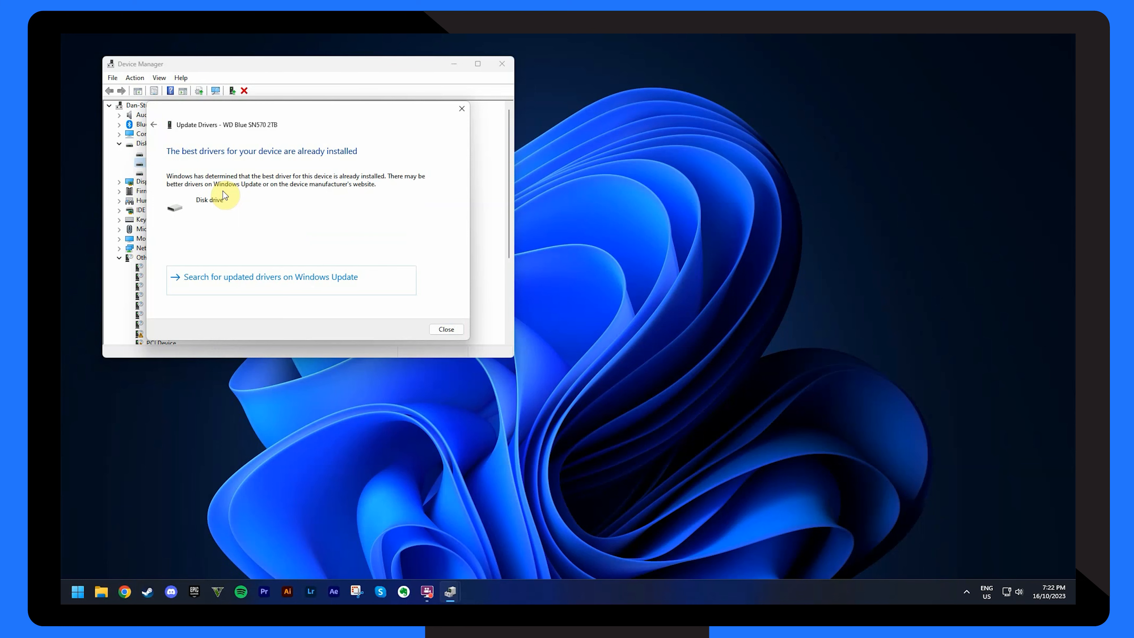
left_click(445, 329)
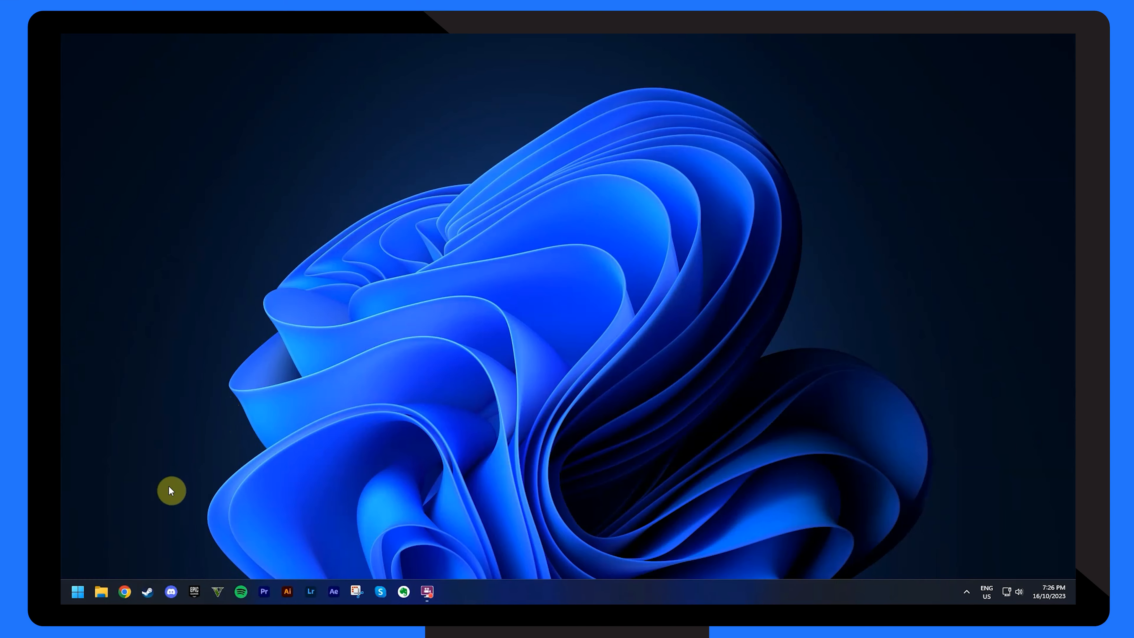
Start an administrator Command Prompt and enter diskpart.
left_click(78, 591)
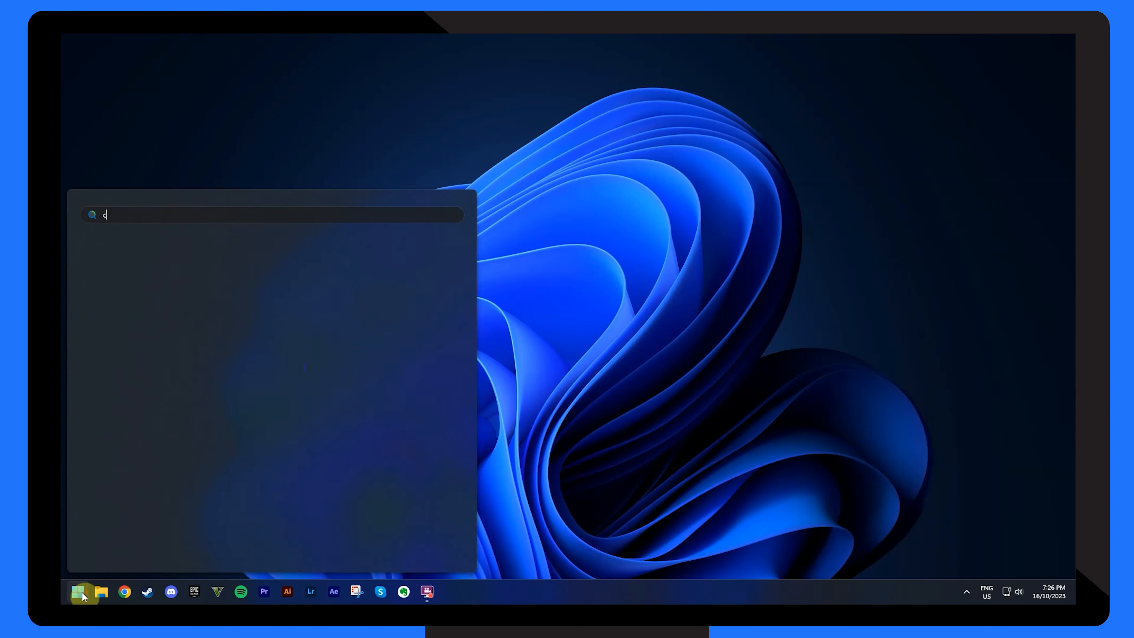
type("md")
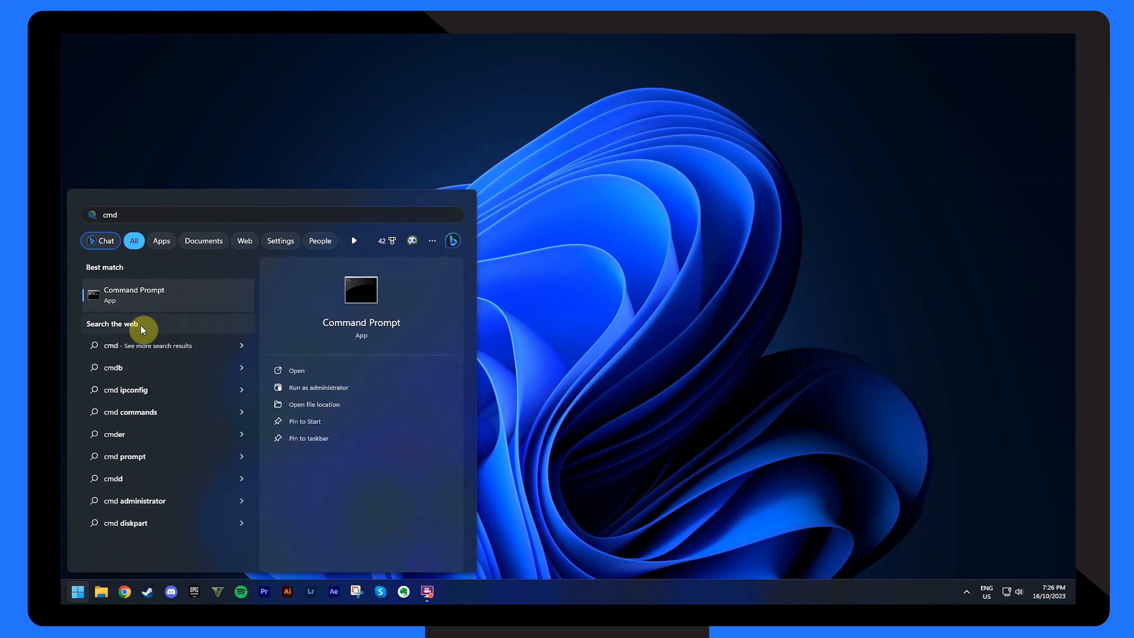
left_click(318, 387)
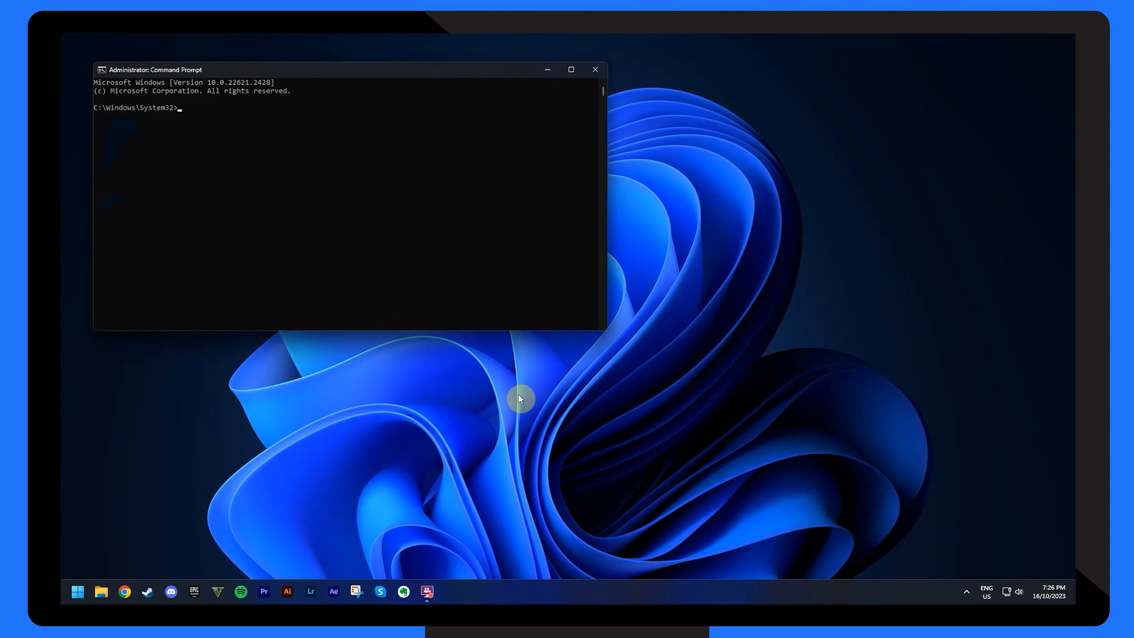
type("diskpart")
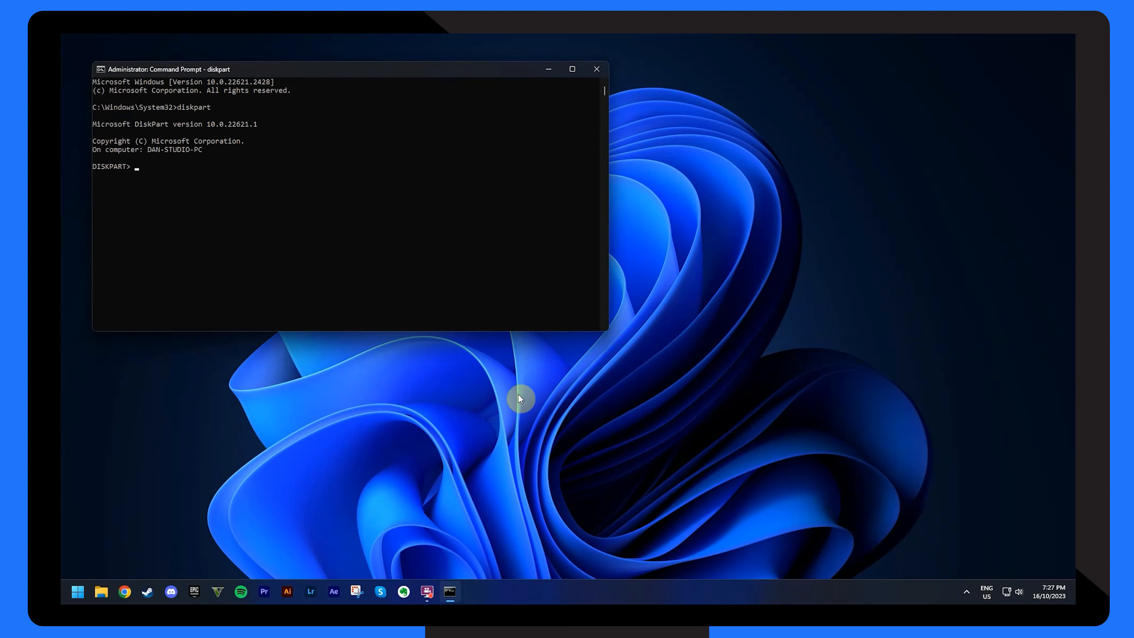
Run 'list disk' to show the attached disks and begin a 'select disk' command.
type("list")
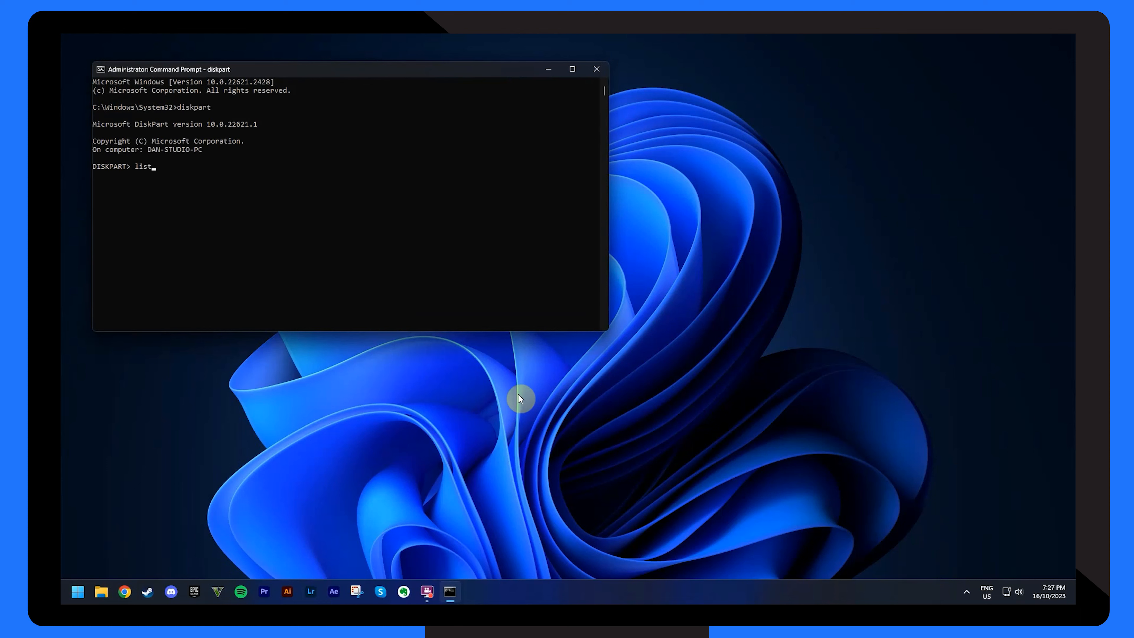
key("Return")
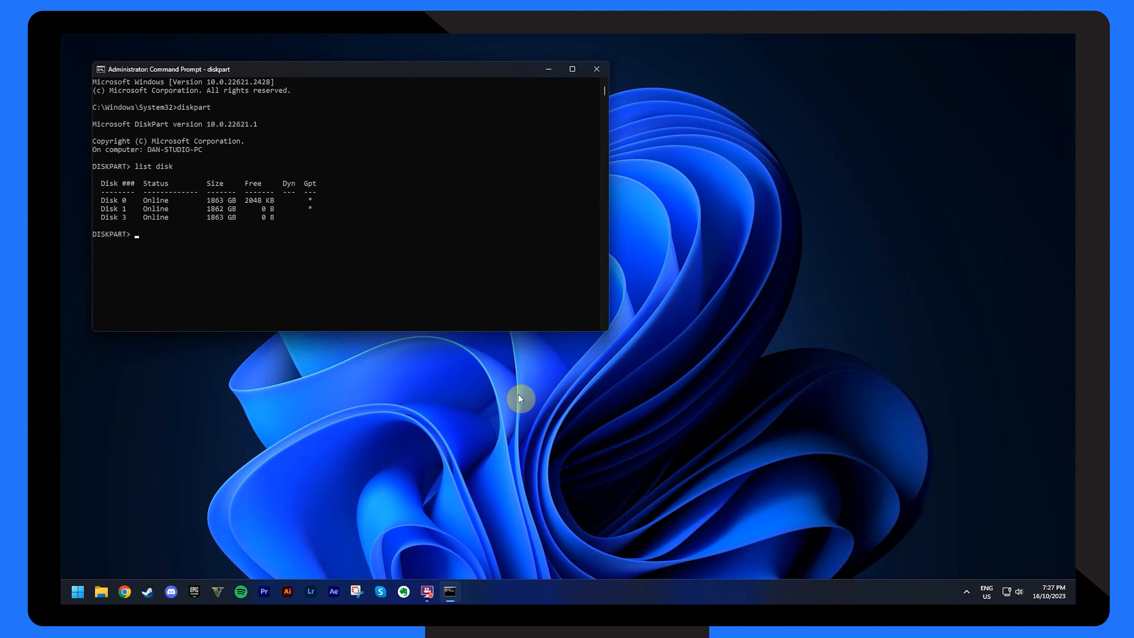
type("selec")
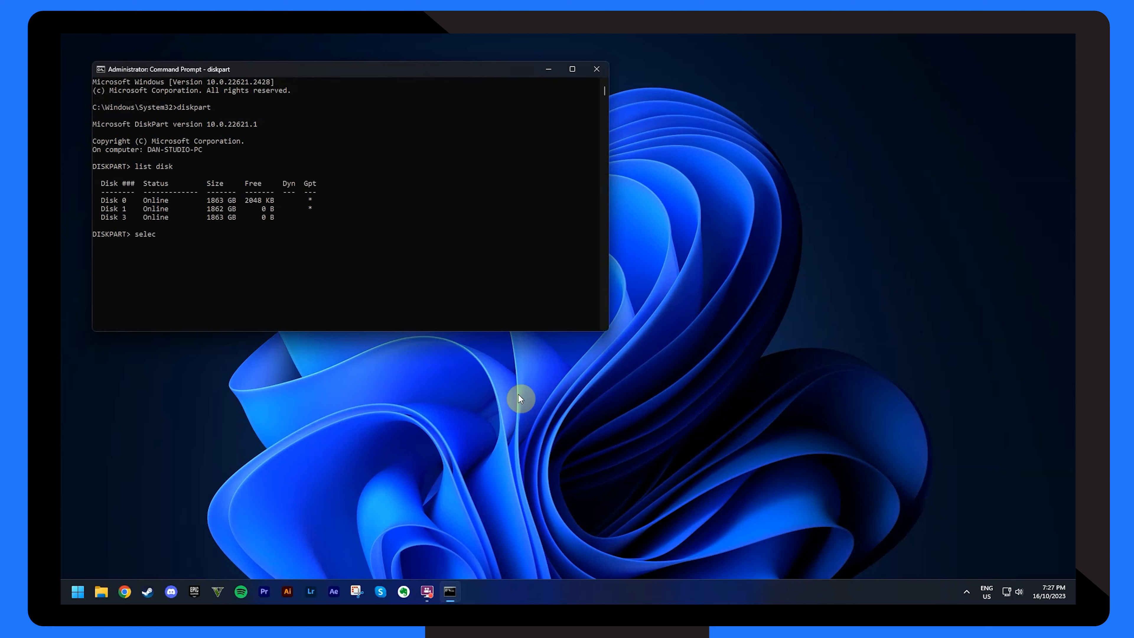
type("t disk")
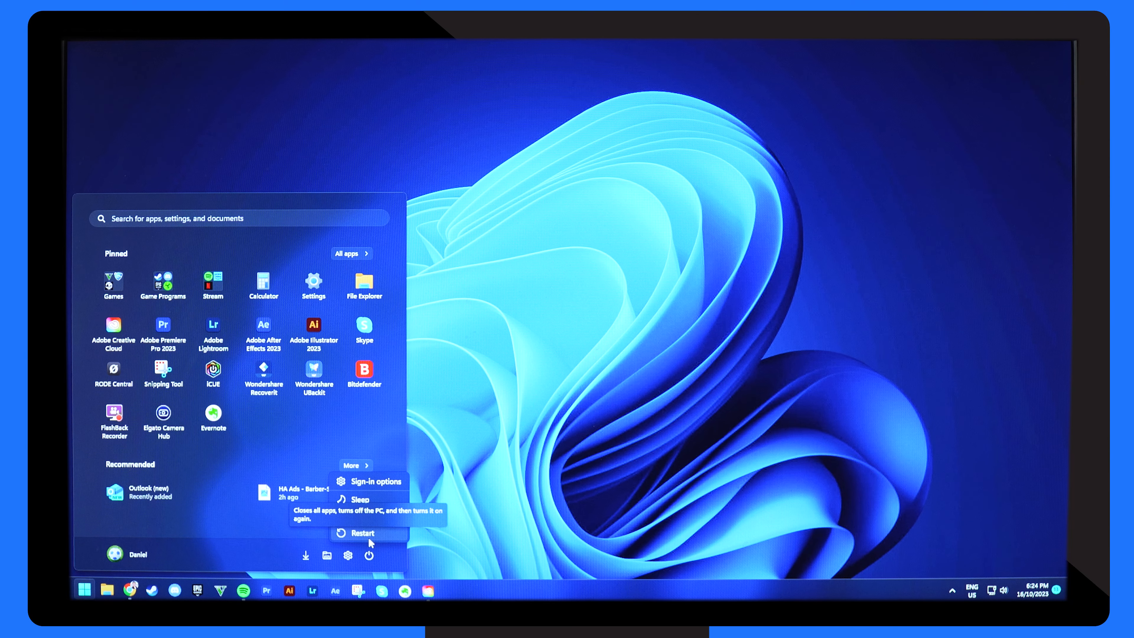
Restart into MSI Click BIOS 5 and check the boot settings for the drive.
left_click(363, 533)
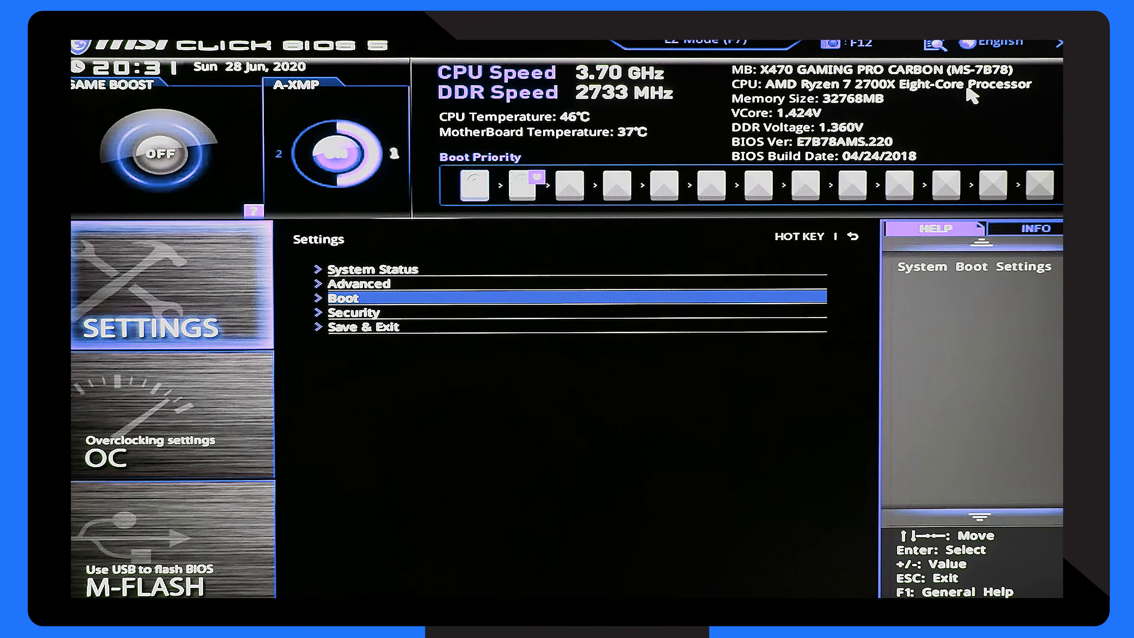
left_click(342, 297)
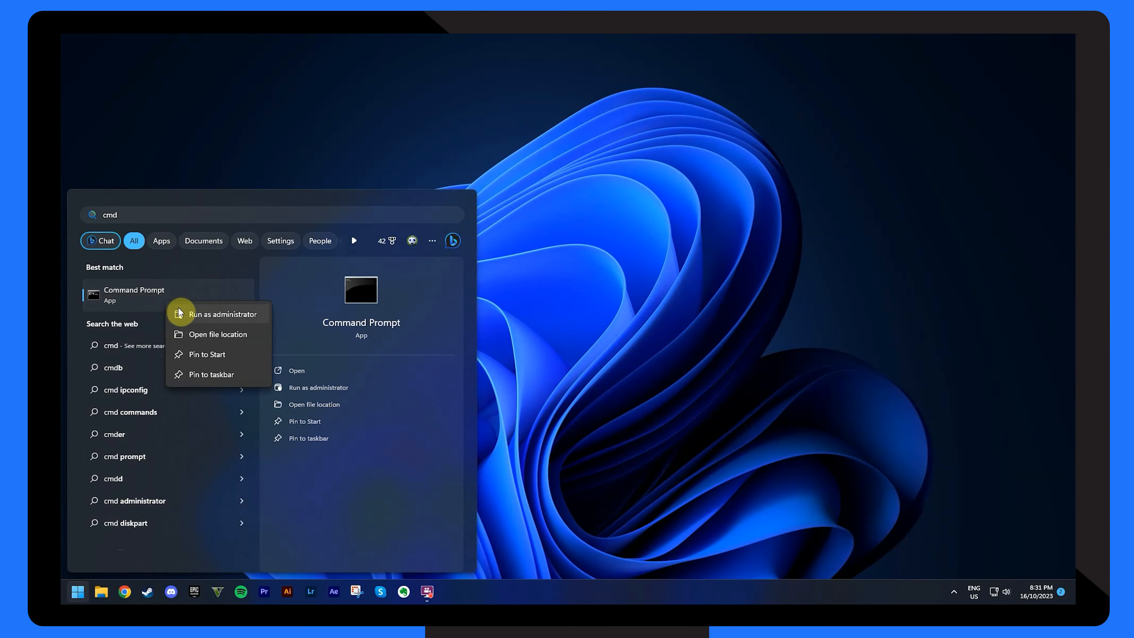
Run 'chkdsk /f /r D:' in an elevated Command Prompt, then close the window.
left_click(222, 313)
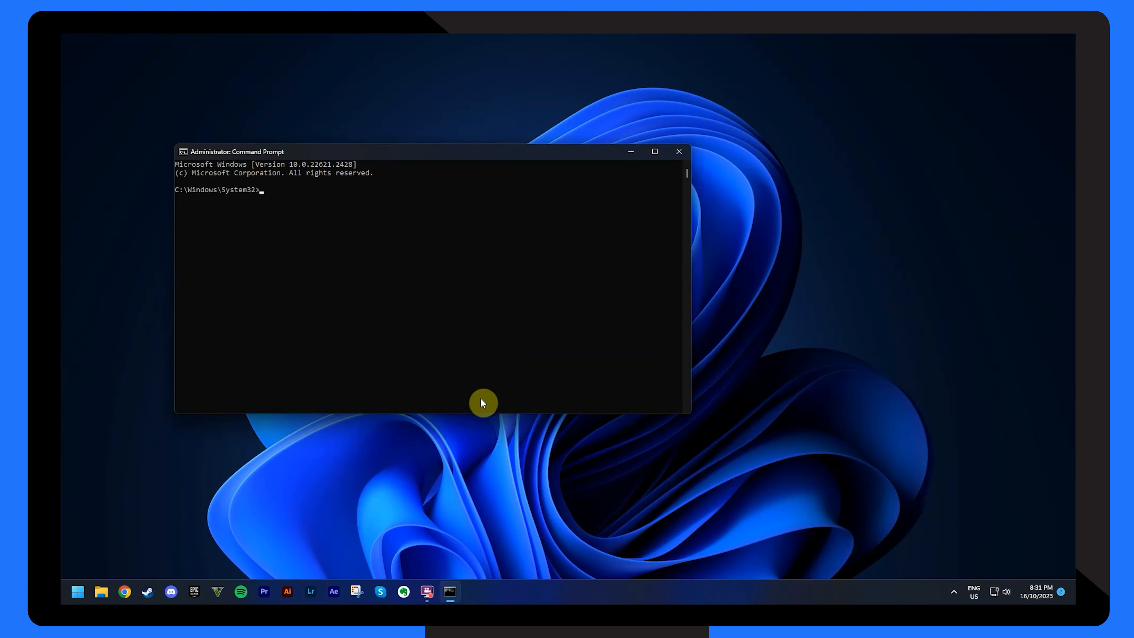
type("chk")
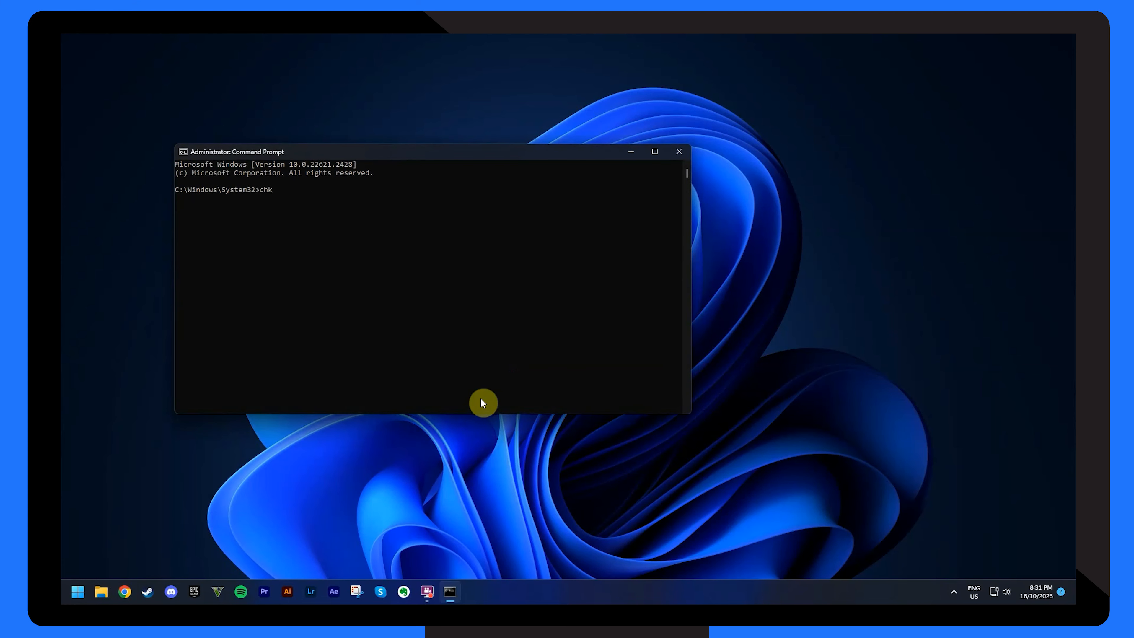
type("dsk /f")
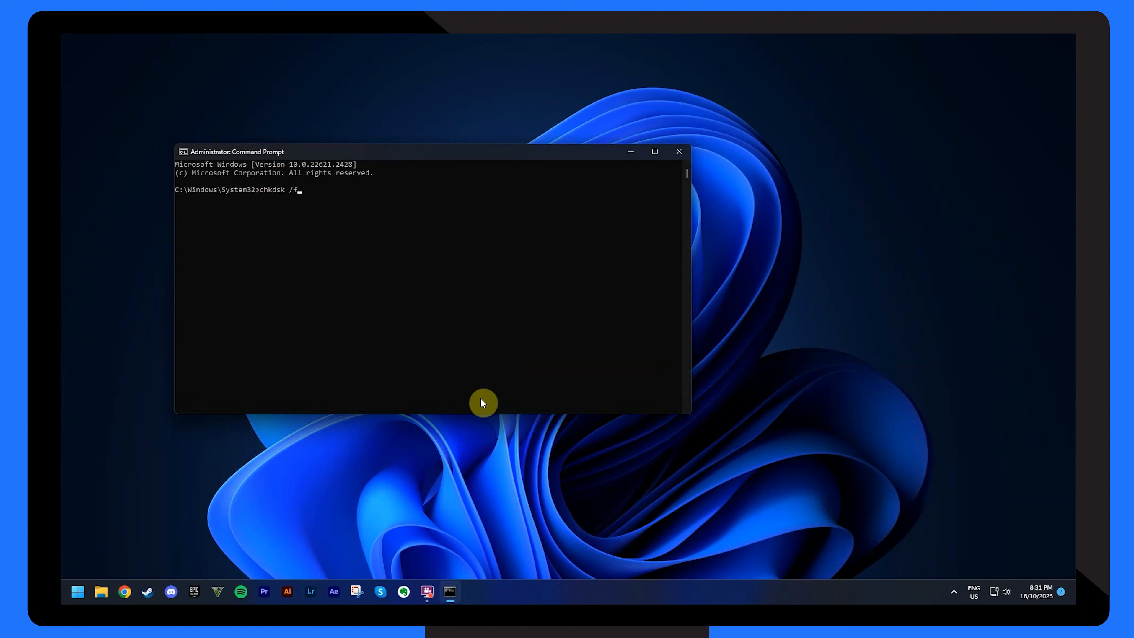
type("/r D:")
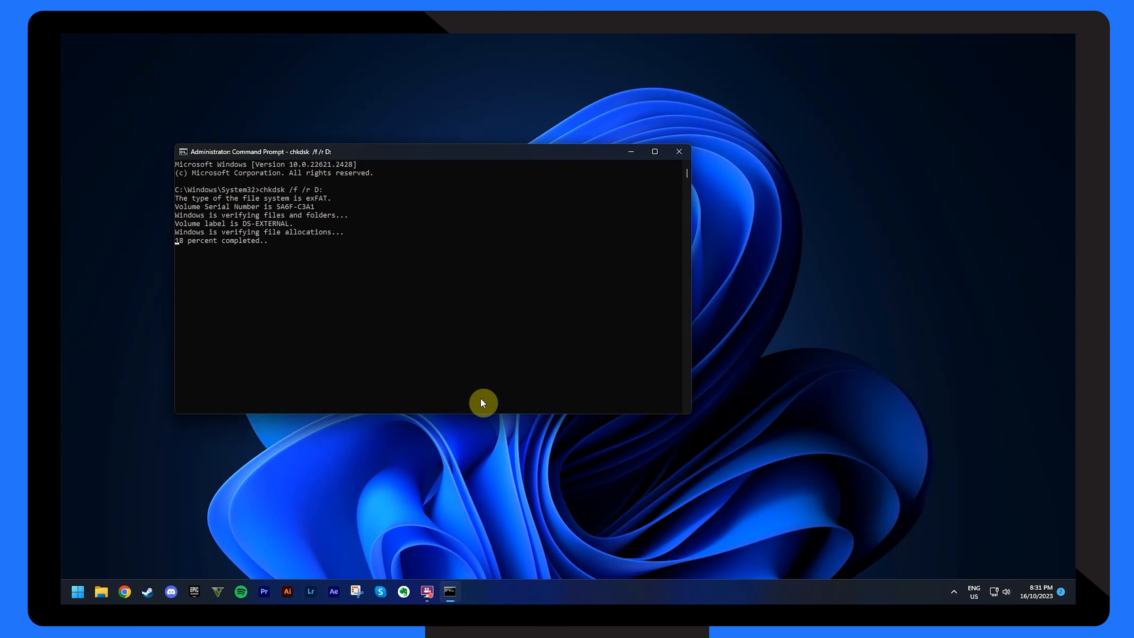
left_click(678, 151)
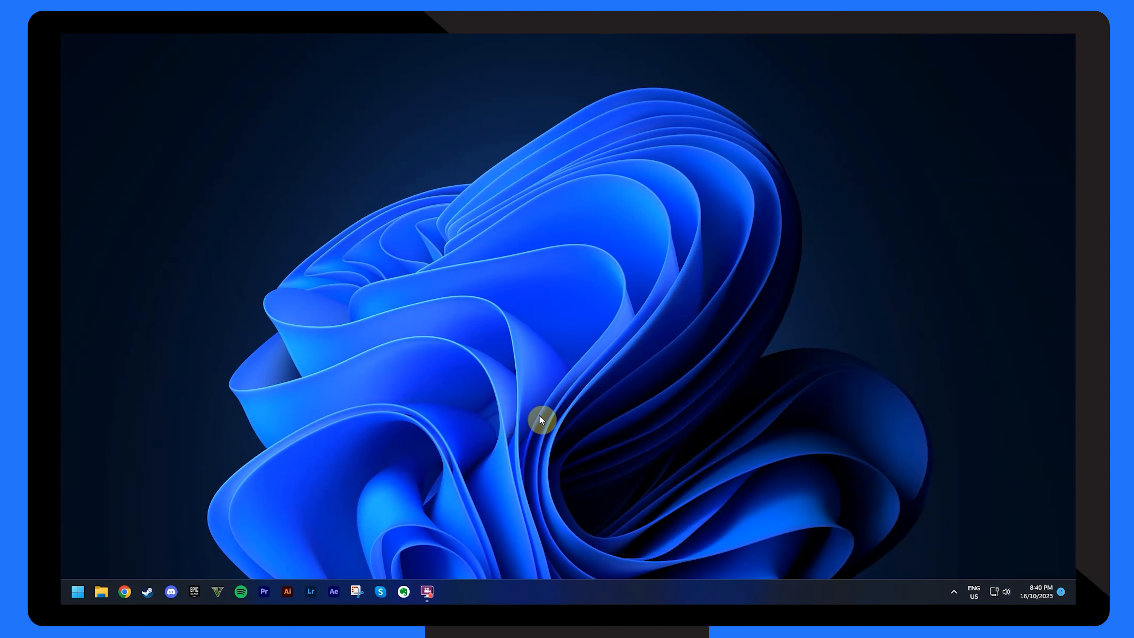
Run 'msdt.exe -id DeviceDiagnostic' as administrator and start the Hardware and Devices troubleshooter detecting problems.
type("cmd")
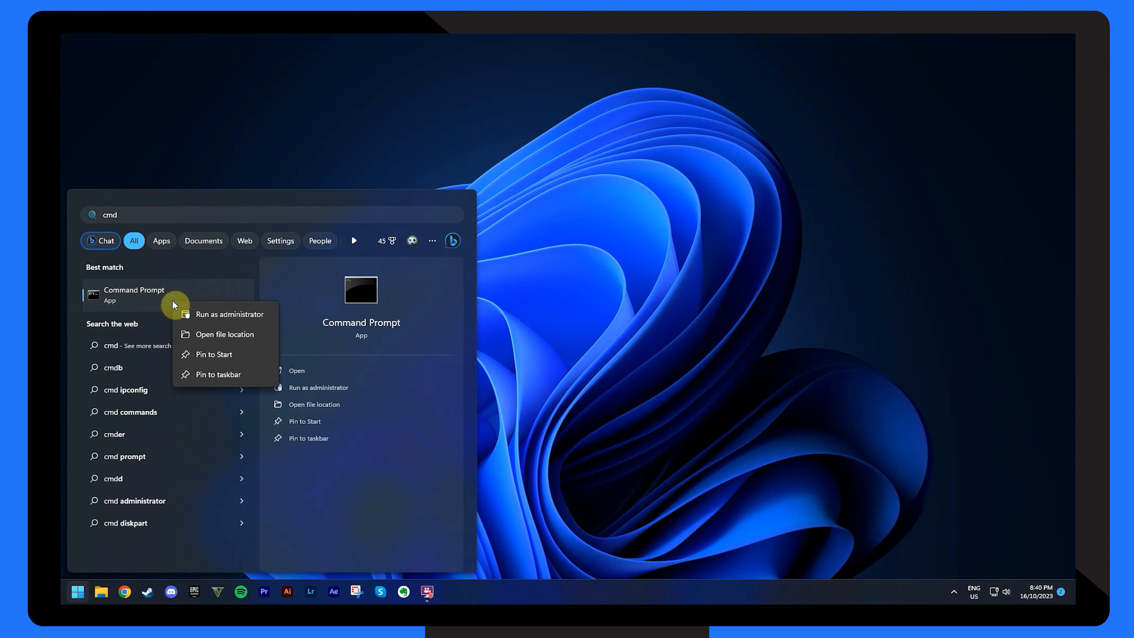
left_click(229, 314)
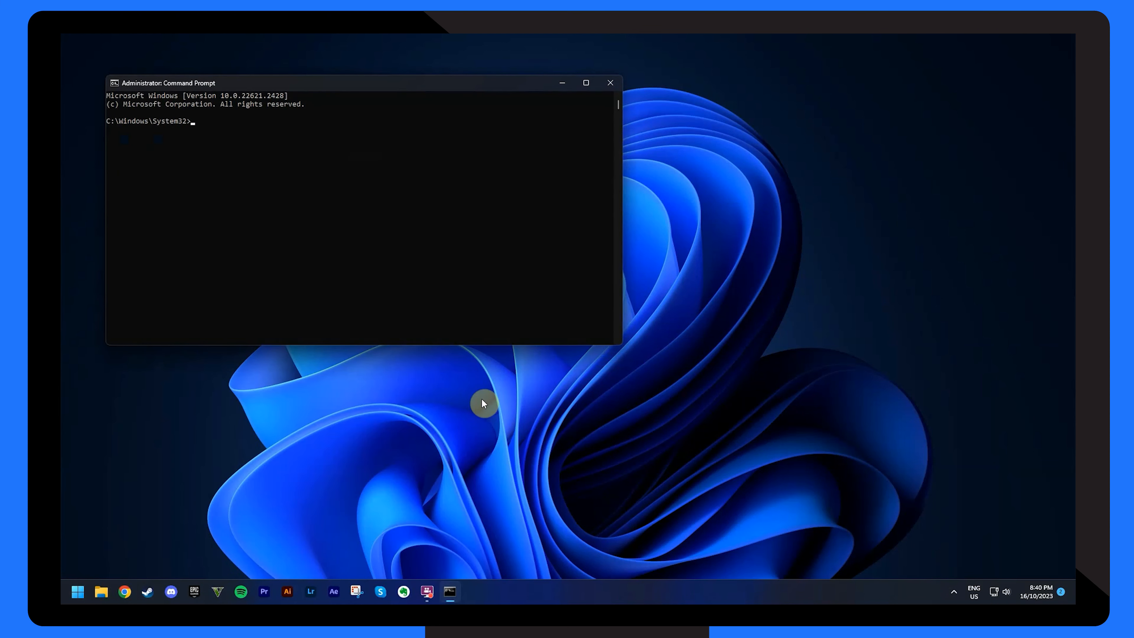
type("M")
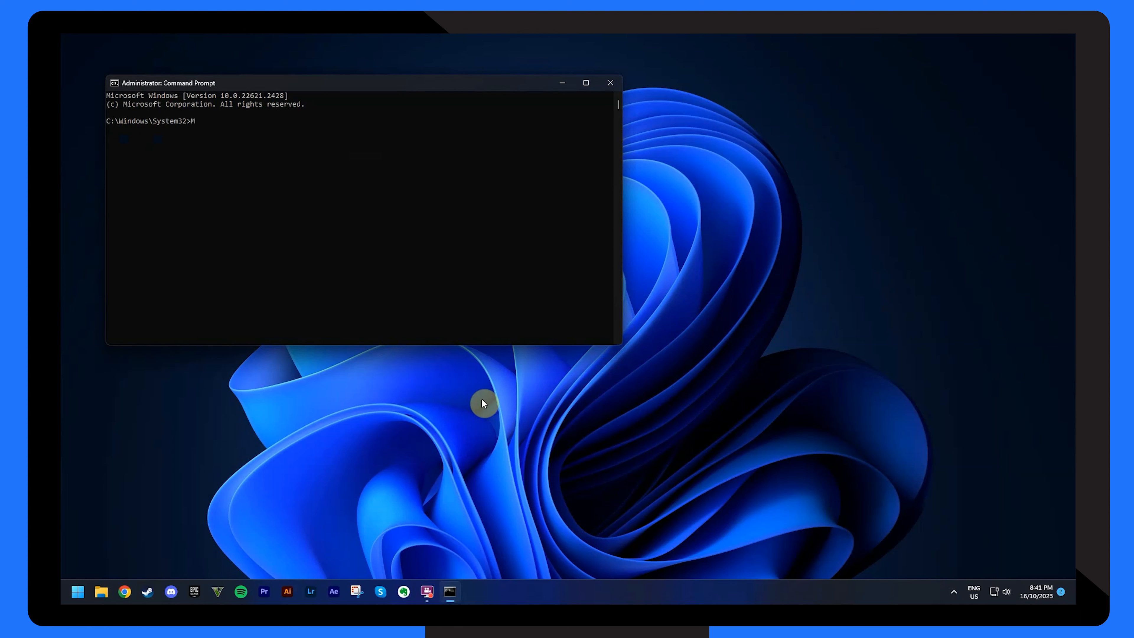
type("SDT.EXE")
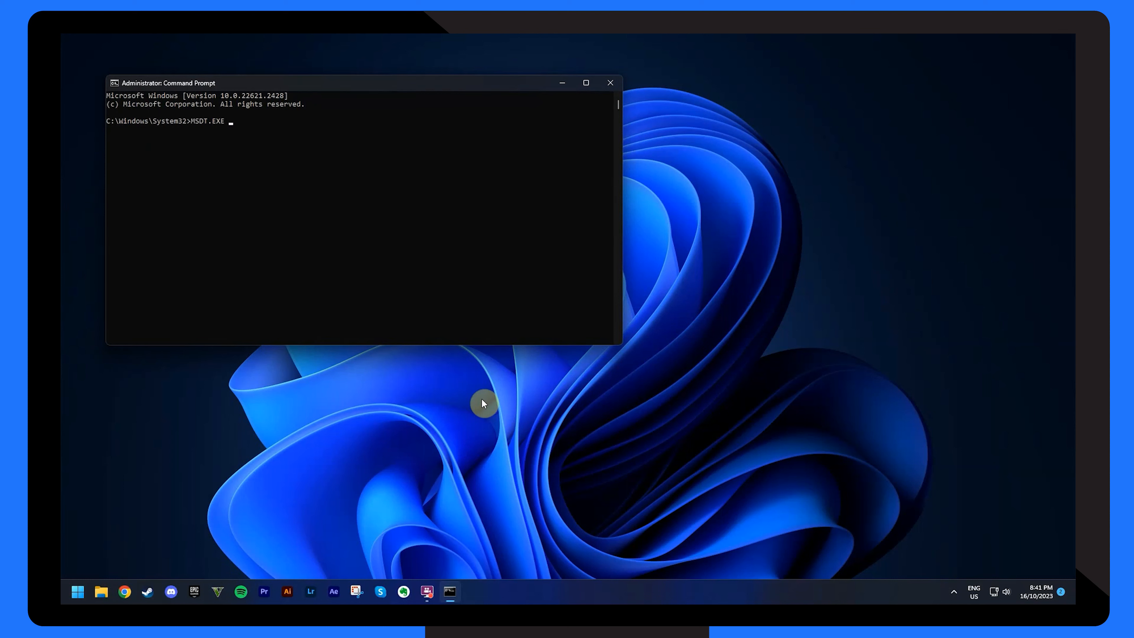
type("-ID DEVICED")
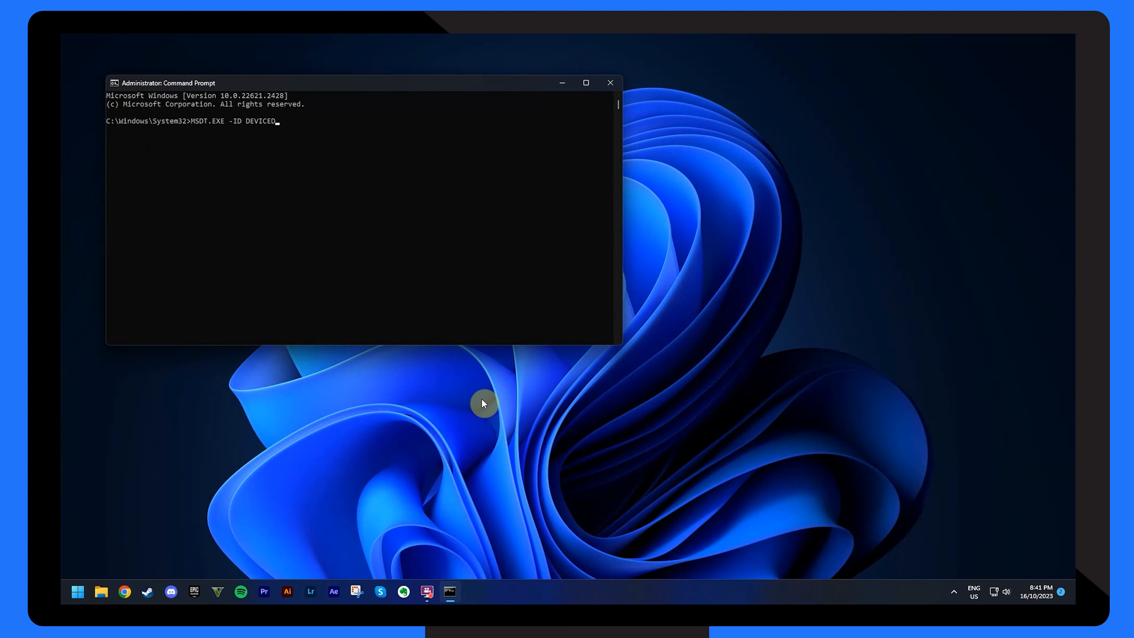
key("Return")
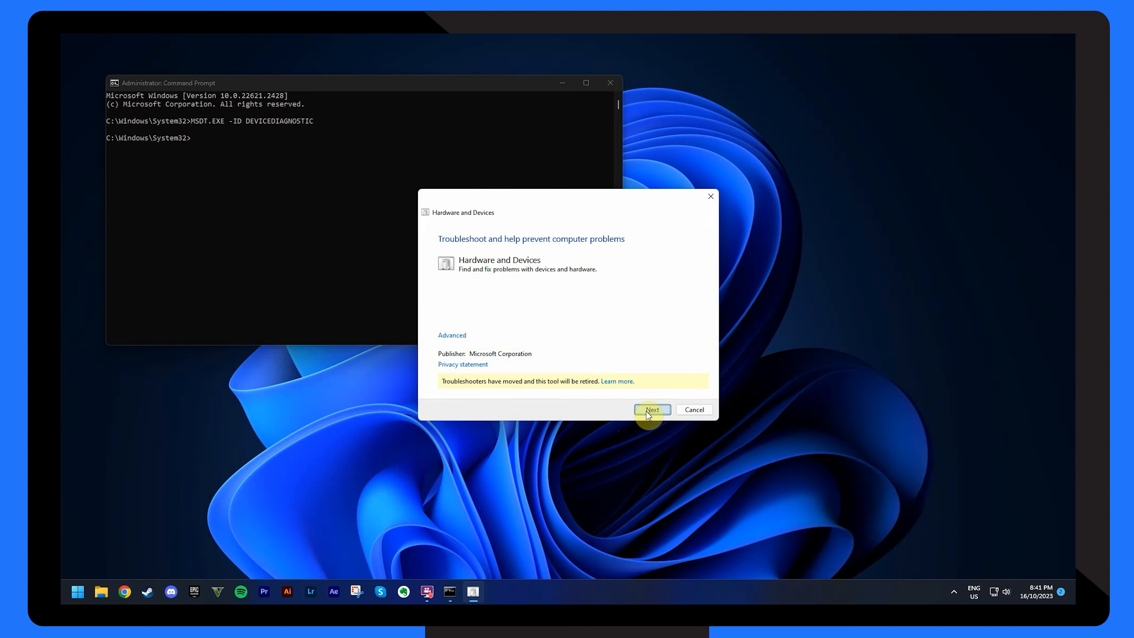
left_click(651, 409)
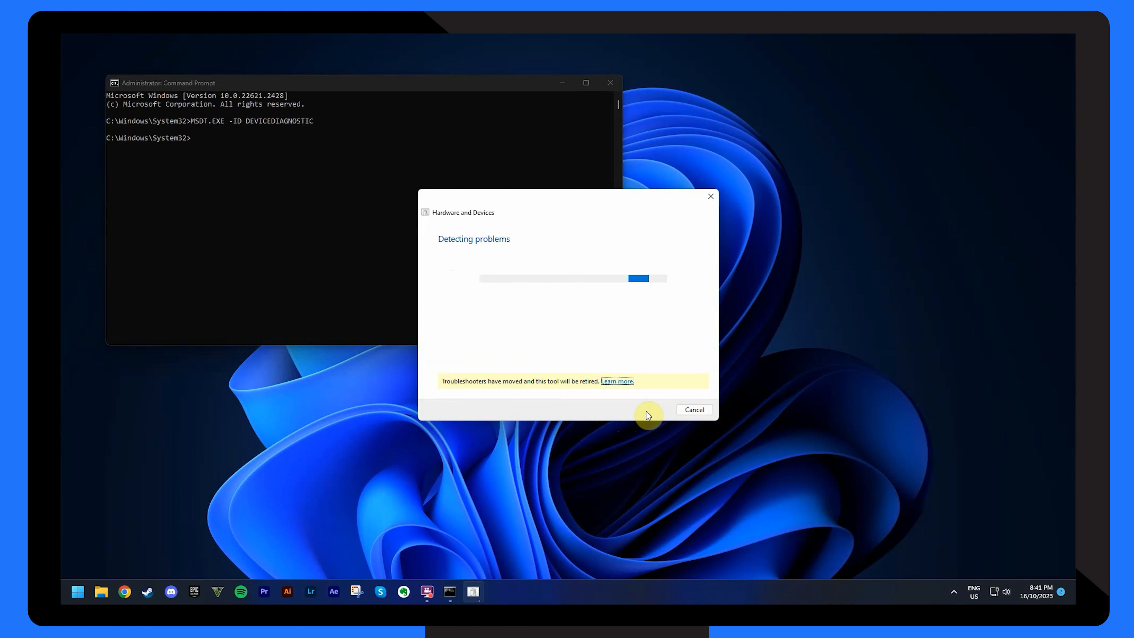